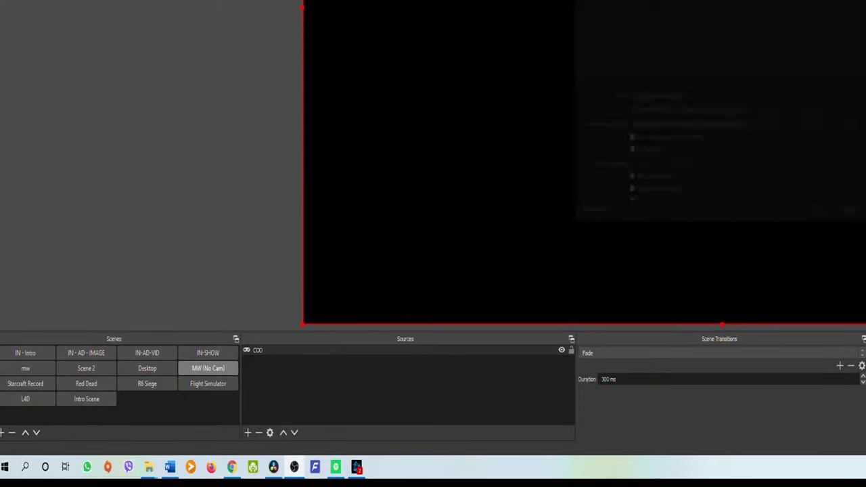
- Reach the official Bandicam site and start downloading the Bandicam Screen Recorder installer
{"action": "double_click", "coordinate": [257, 349]}
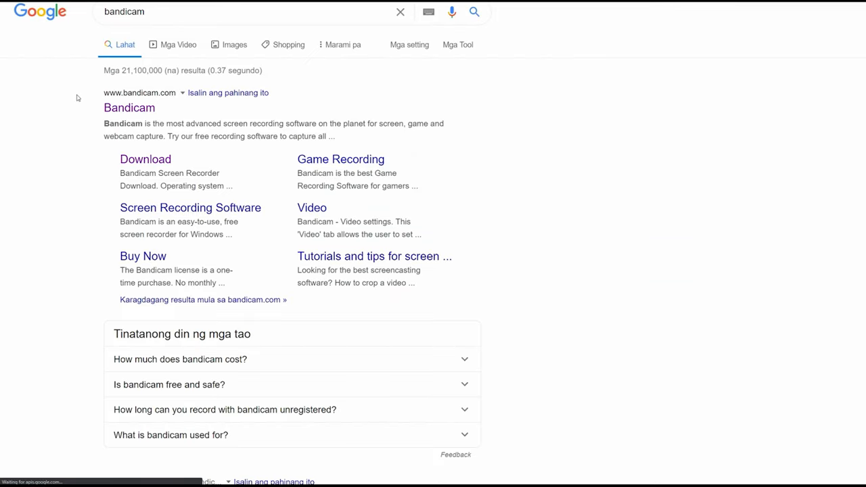
{"action": "left_click", "coordinate": [129, 108]}
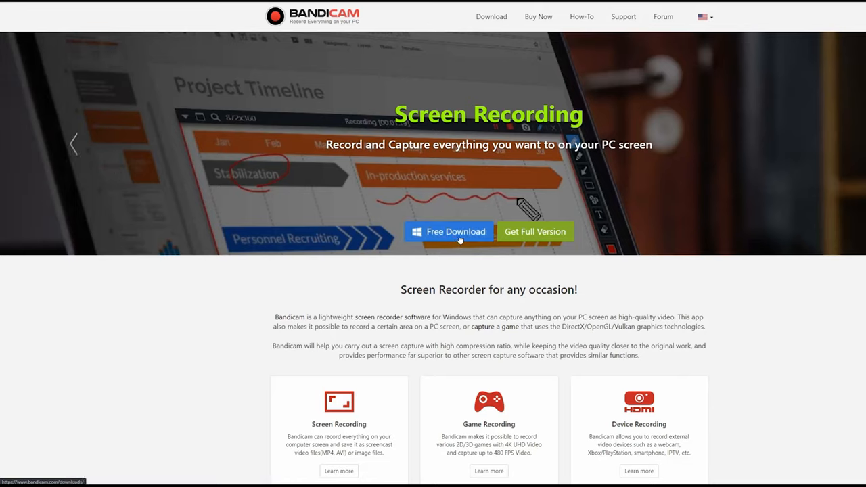
{"action": "left_click", "coordinate": [449, 231]}
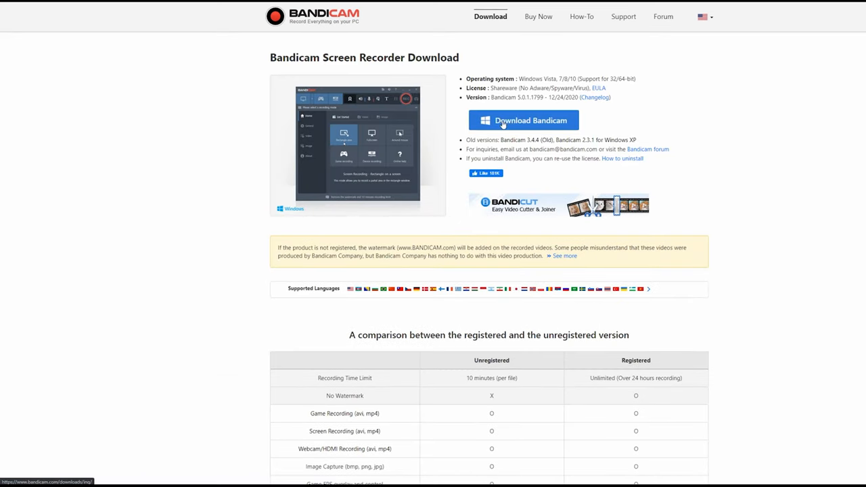
{"action": "left_click", "coordinate": [522, 119]}
{"action": "type", "text": "ba"}
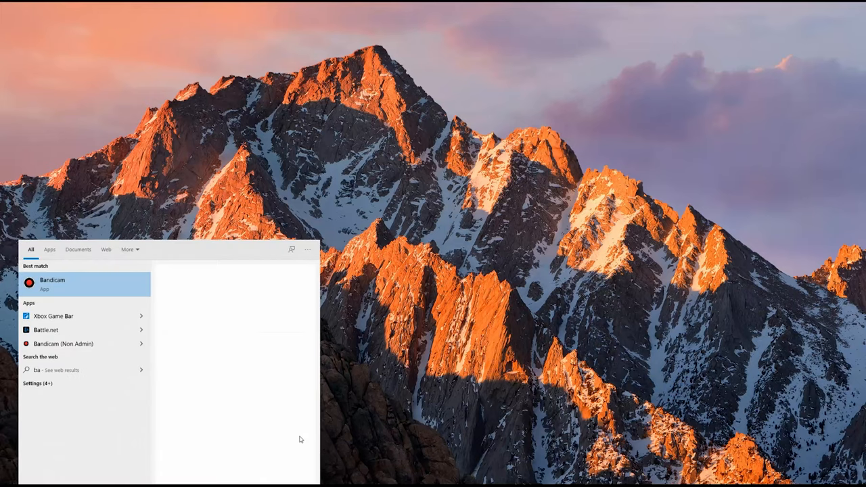
- Launch Bandicam from Start search and place the enabled FPS overlay in the top-right corner
{"action": "left_click", "coordinate": [51, 284]}
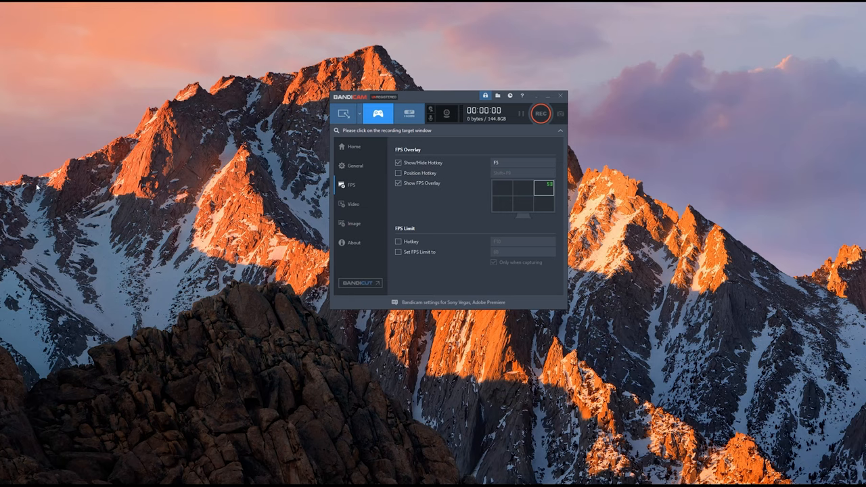
{"action": "left_click", "coordinate": [502, 188]}
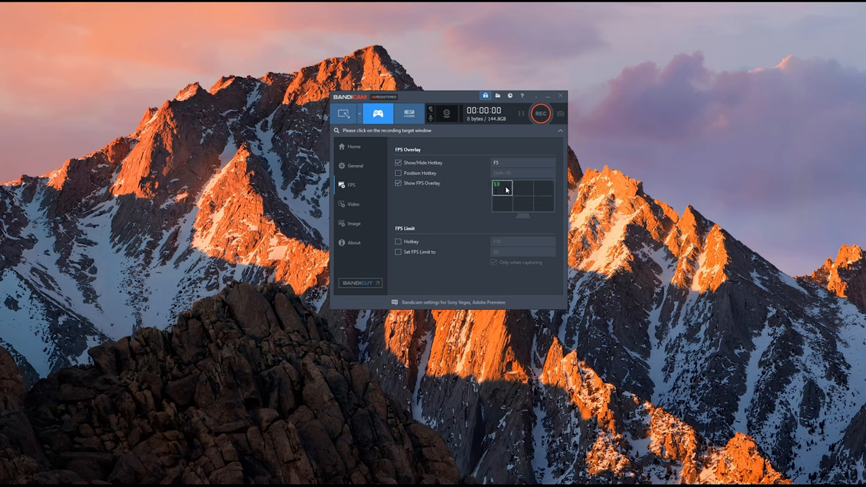
{"action": "left_click", "coordinate": [543, 188]}
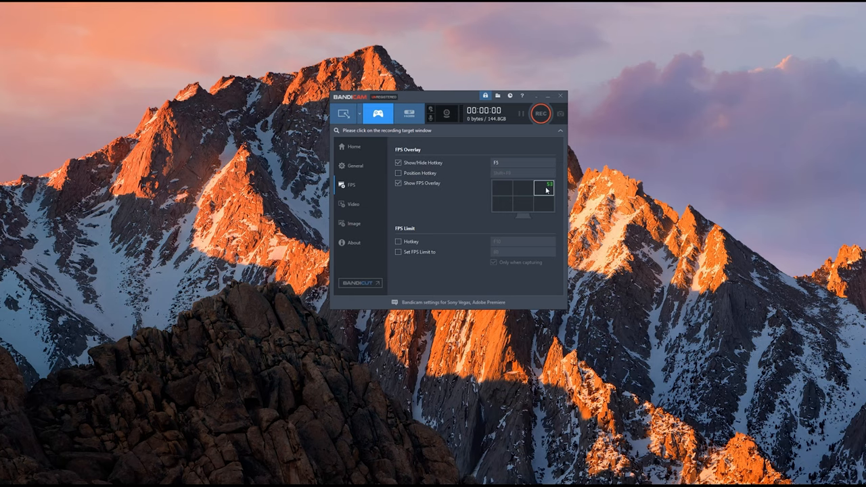
{"action": "mouse_move", "coordinate": [296, 227]}
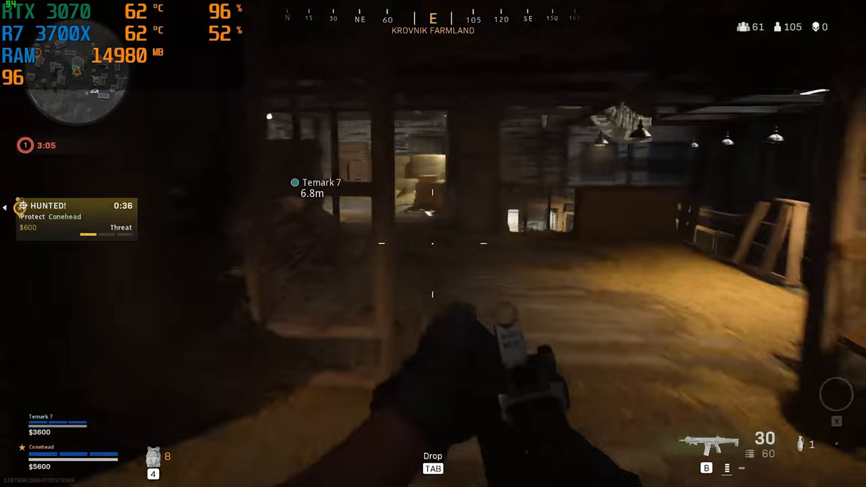
- Fire at the enemy on the farmhouse stairs until 'Enemy downed' appears, stats still overlaid
{"action": "left_click", "coordinate": [433, 244]}
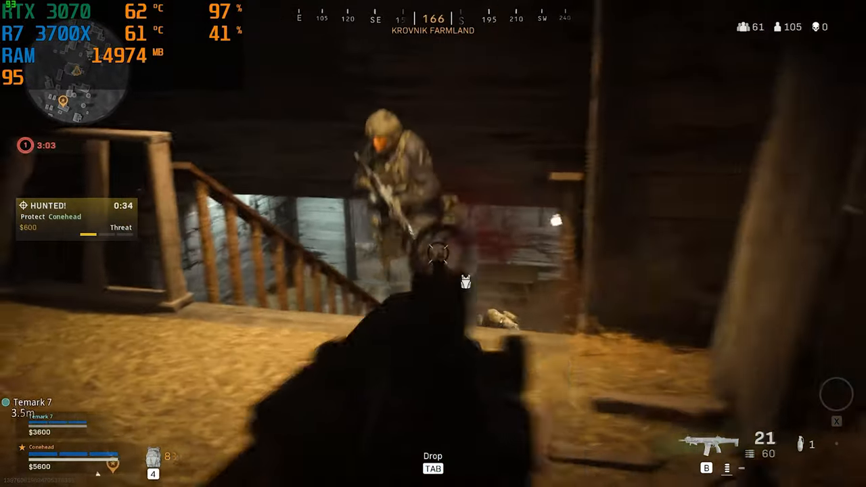
{"action": "left_click", "coordinate": [433, 243]}
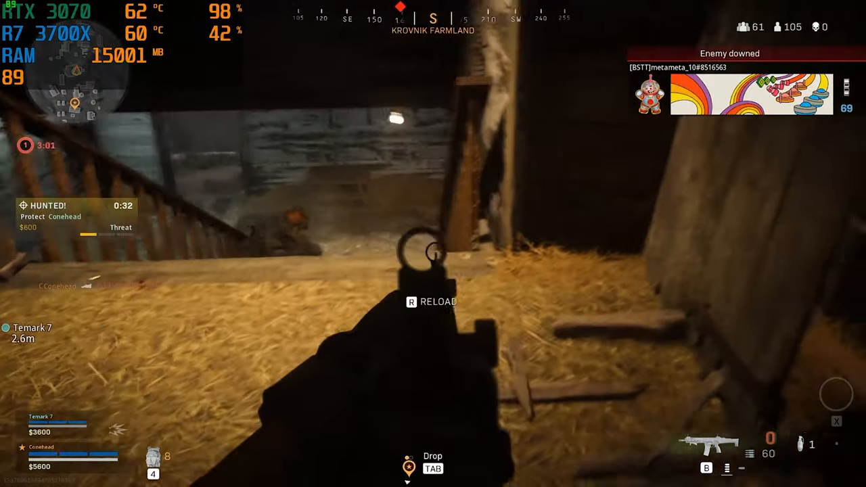